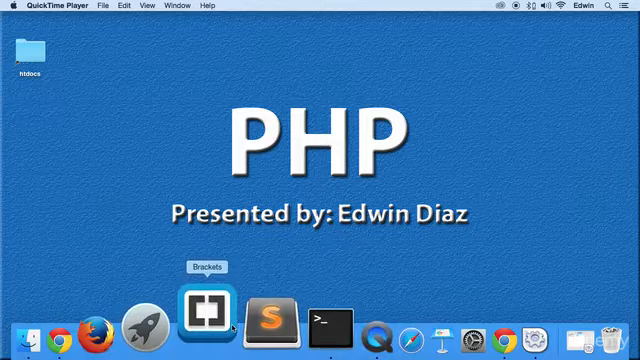
- Launch Brackets and create a new empty file class_car.php in the demo project
left_click(201, 322)
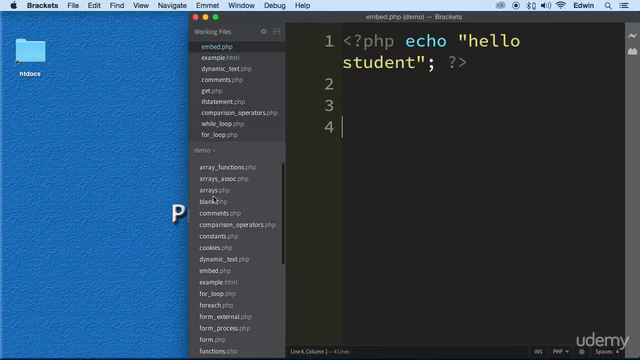
left_click(212, 200)
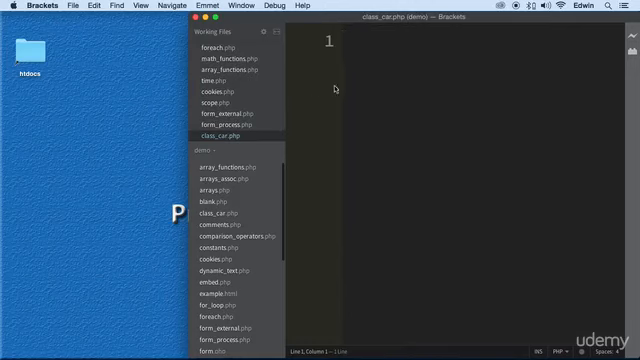
- Write a <?php ?> block containing an empty class Car {} definition
type("<?php ?>")
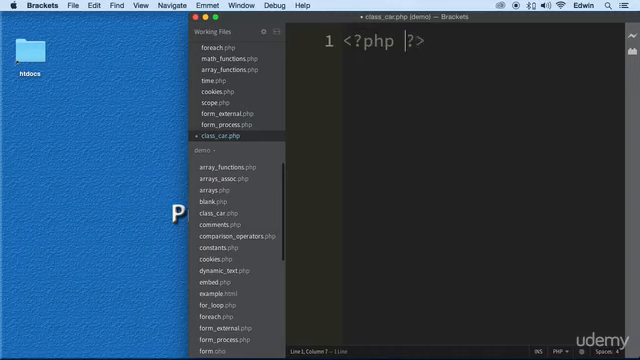
key("Enter")
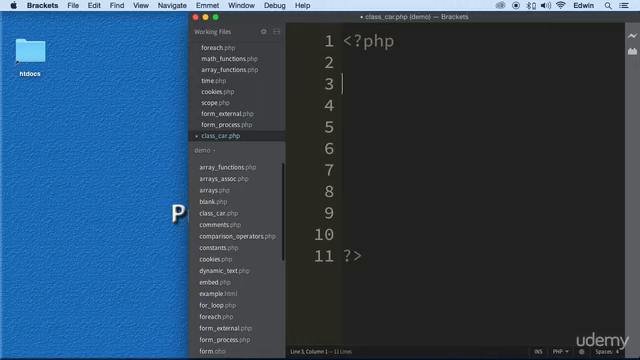
type("class")
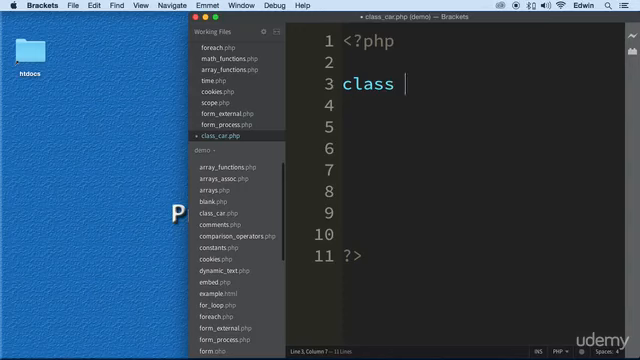
type("Ca")
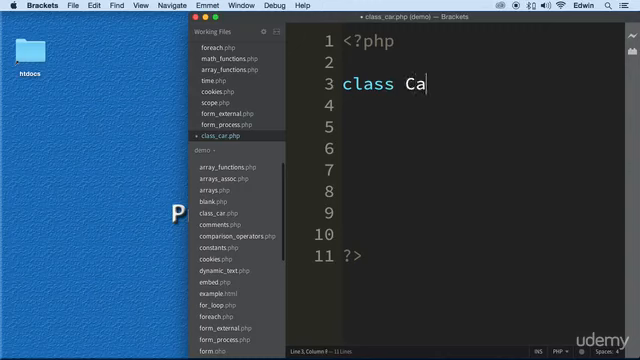
type("r")
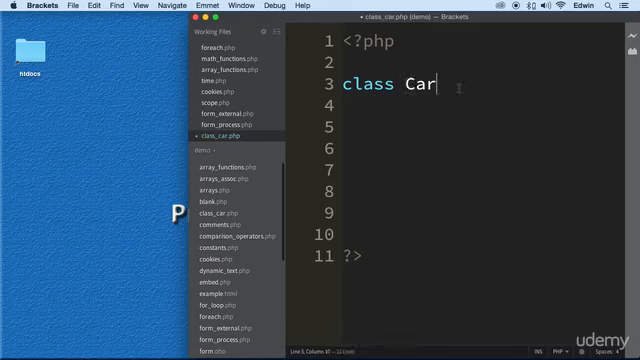
type("{}")
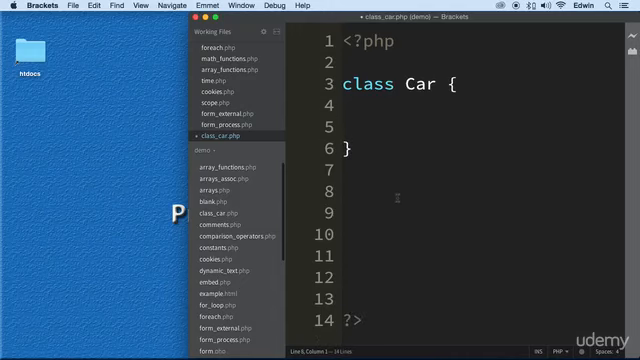
- Add an if(class_exists("Car")) check below the class, spread across lines
type("if() {}")
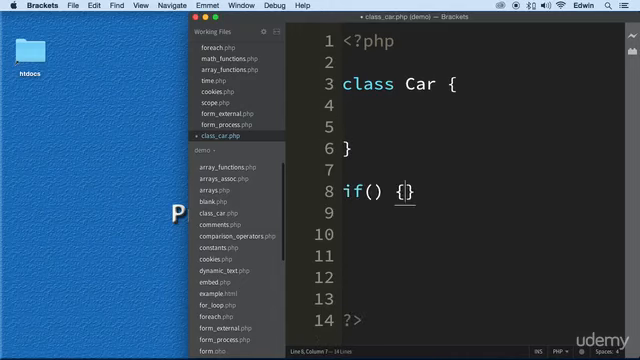
key("enter")
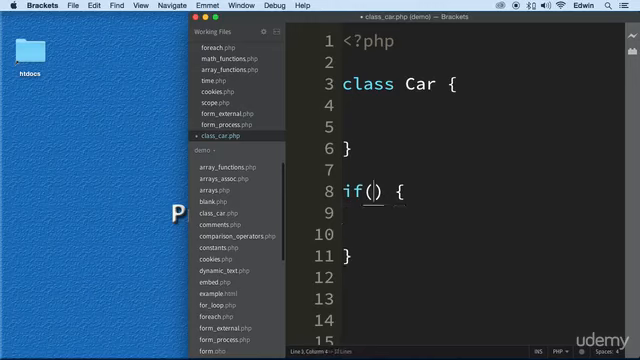
type("class_ex")
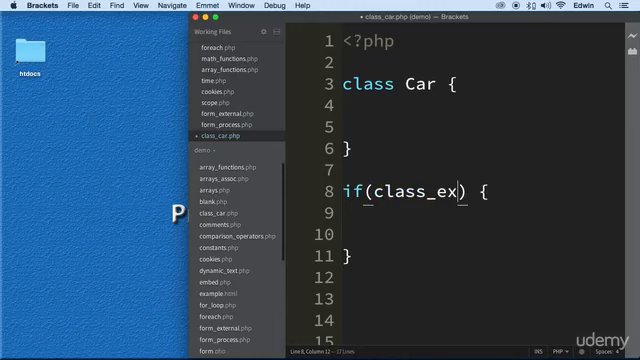
type("ists")
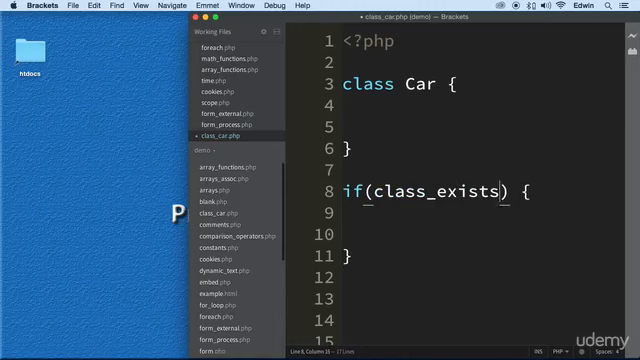
type("()")
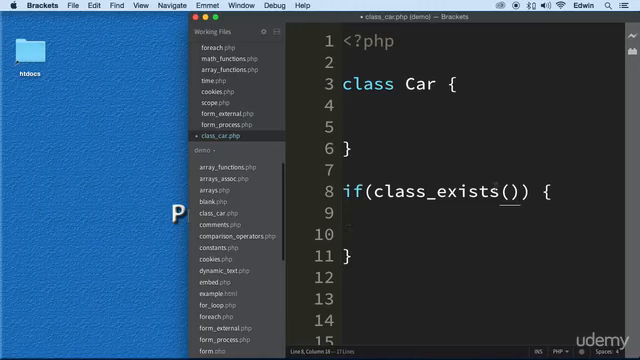
type("\"\"")
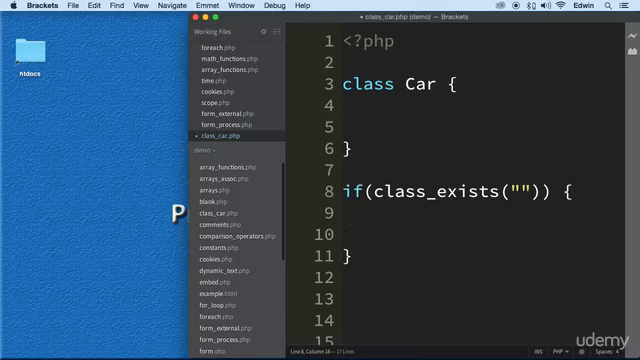
type("Car")
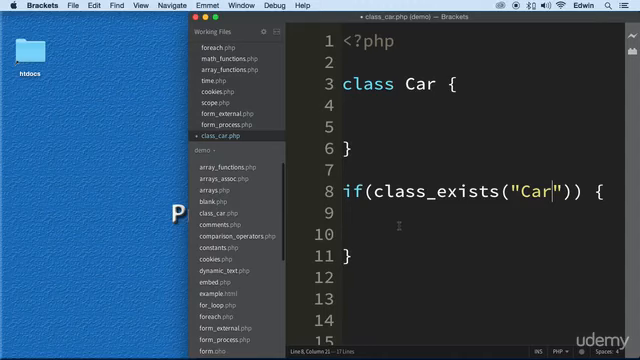
- Echo "YEayyyyyyyyy Nice" inside the if and open an empty else { branch
type("echo")
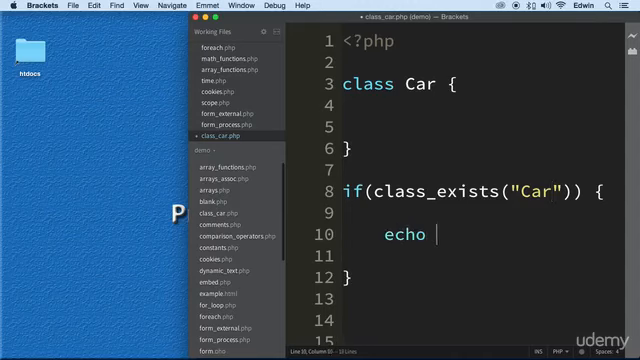
type("\"\"")
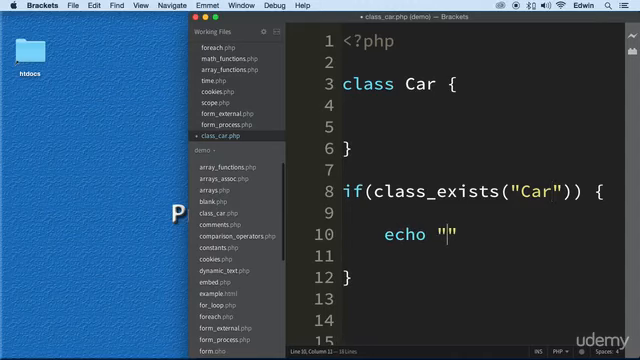
type(";")
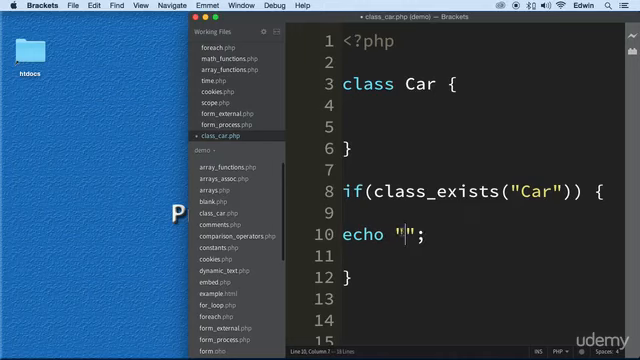
type("YEayyyyyyyyy Nic")
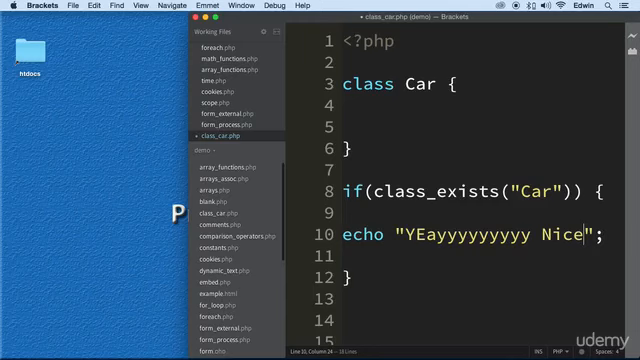
type("esl")
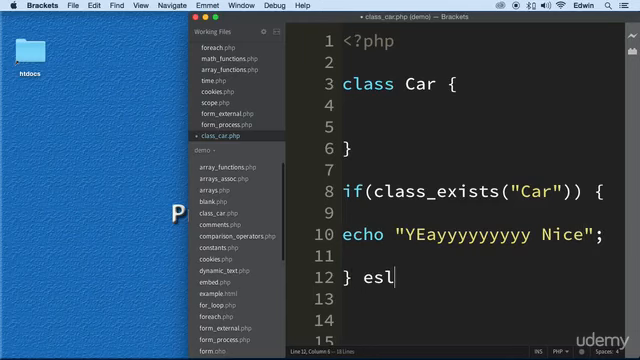
type("e {")
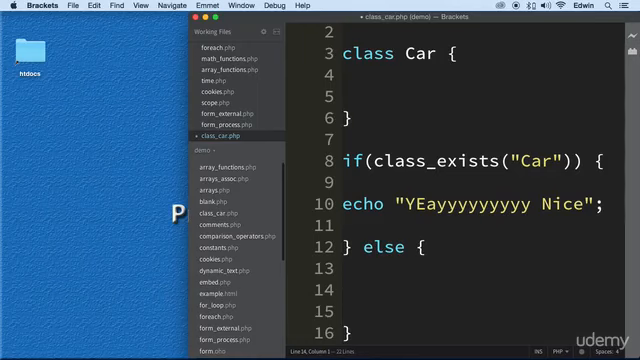
- Make the else branch echo "no"
type("echo")
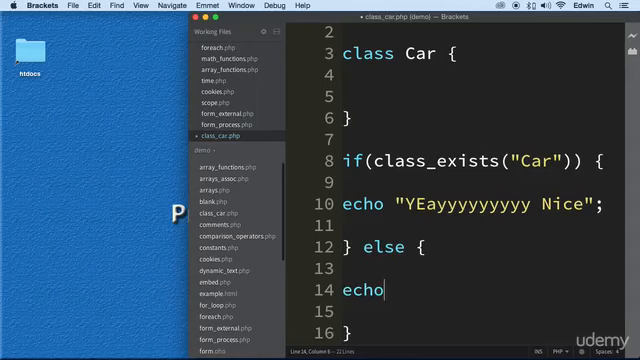
type("\"")
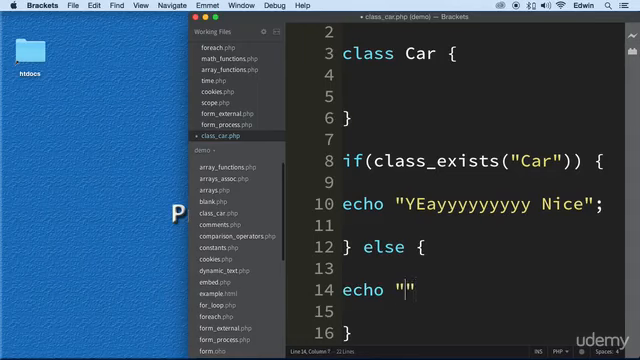
type("no")
left_click(405, 53)
type("s")
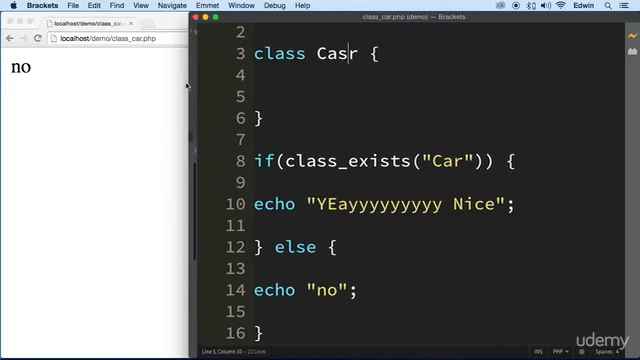
- Remove the stray character so the class is Car again and add a blank line in its body
scroll("down", 3)
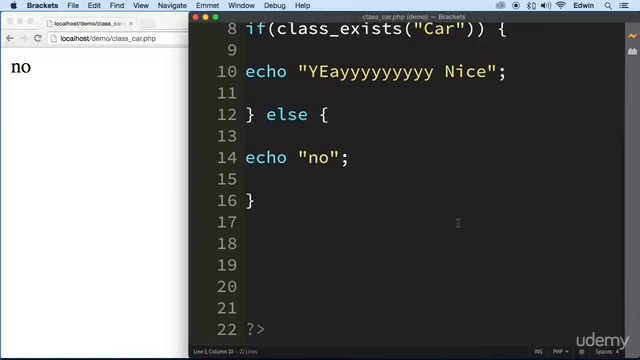
scroll("up", 3)
type("\\")
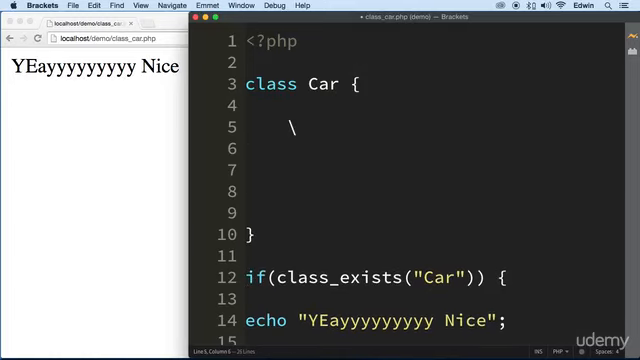
key("backspace")
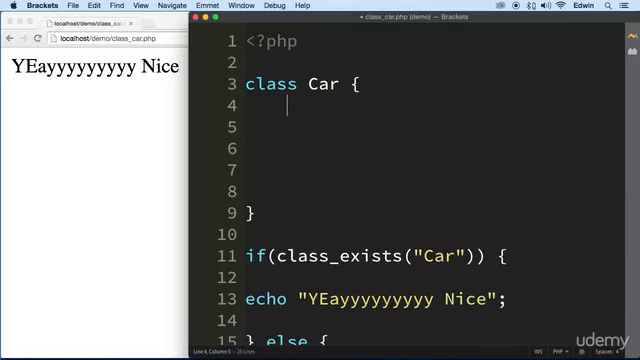
key("enter")
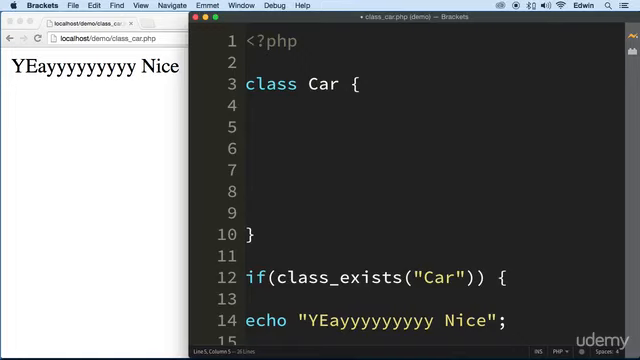